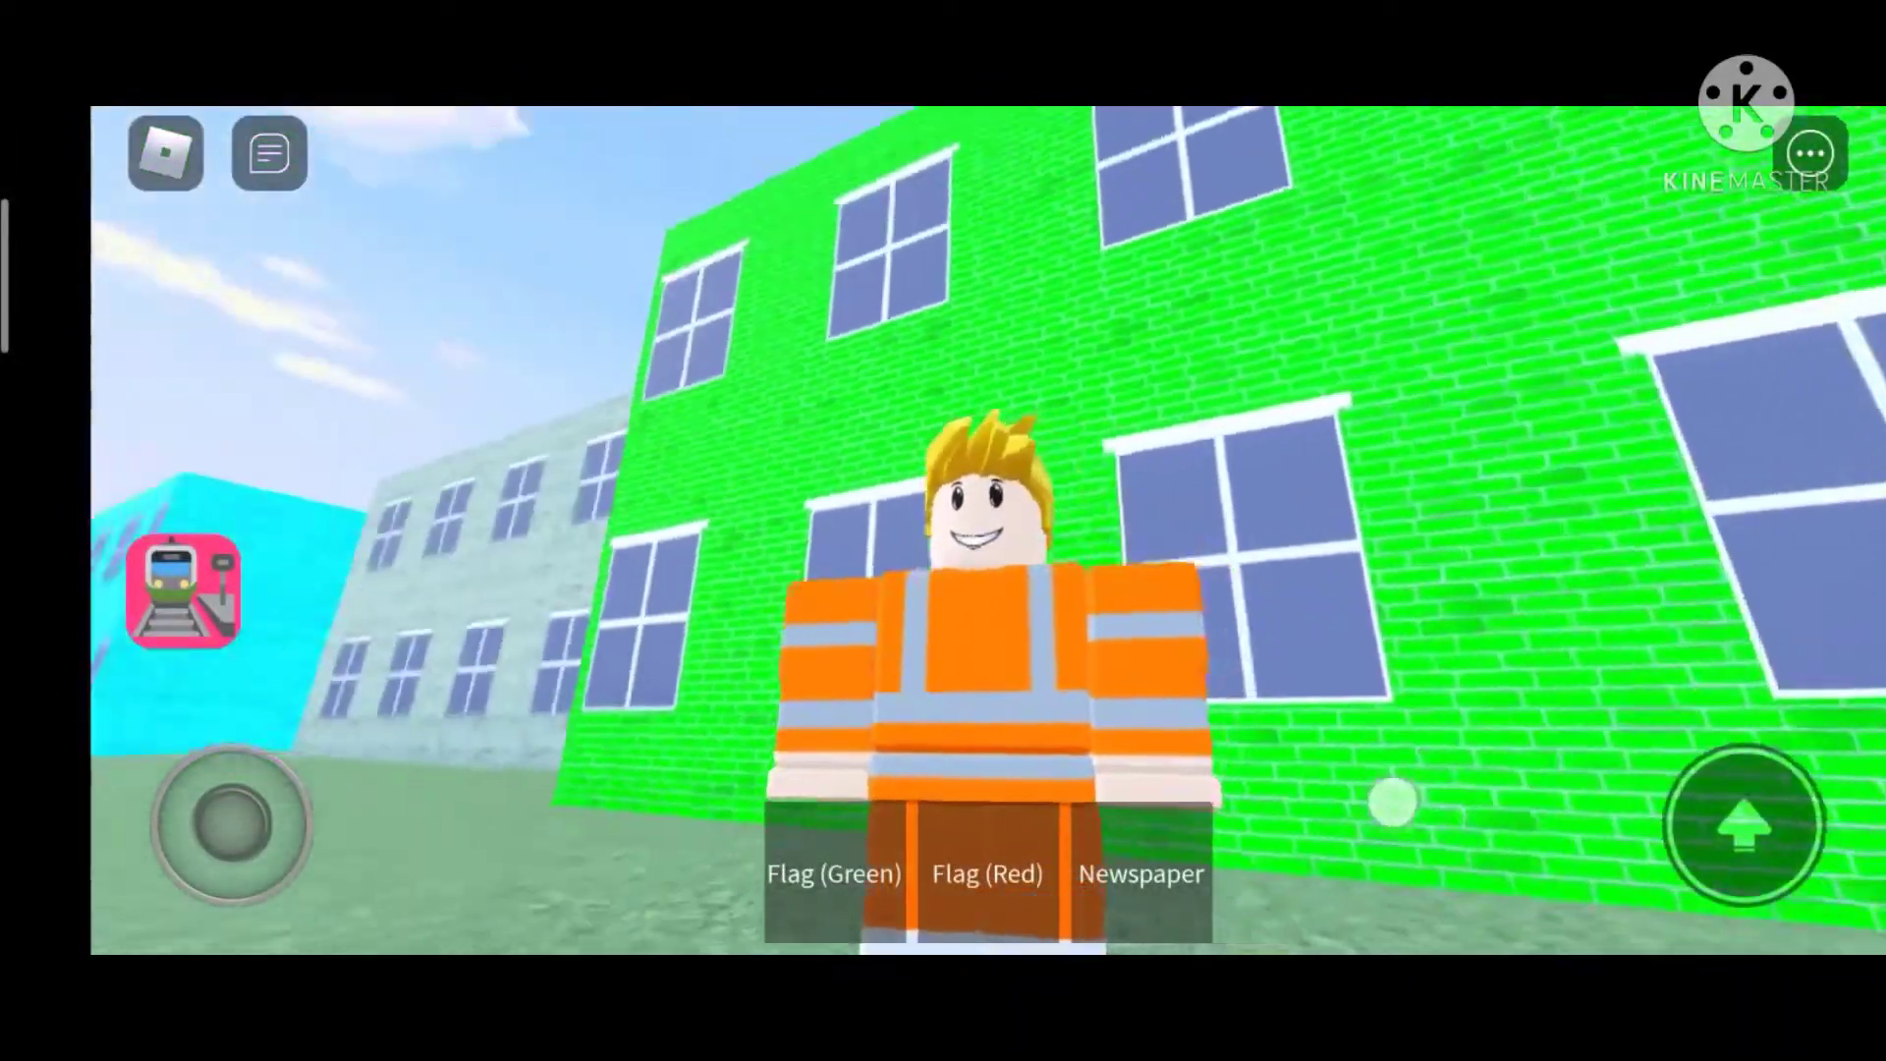
Close the doors and raise the throttle to pull out of the station.
{"action": "left_click", "coordinate": [268, 154]}
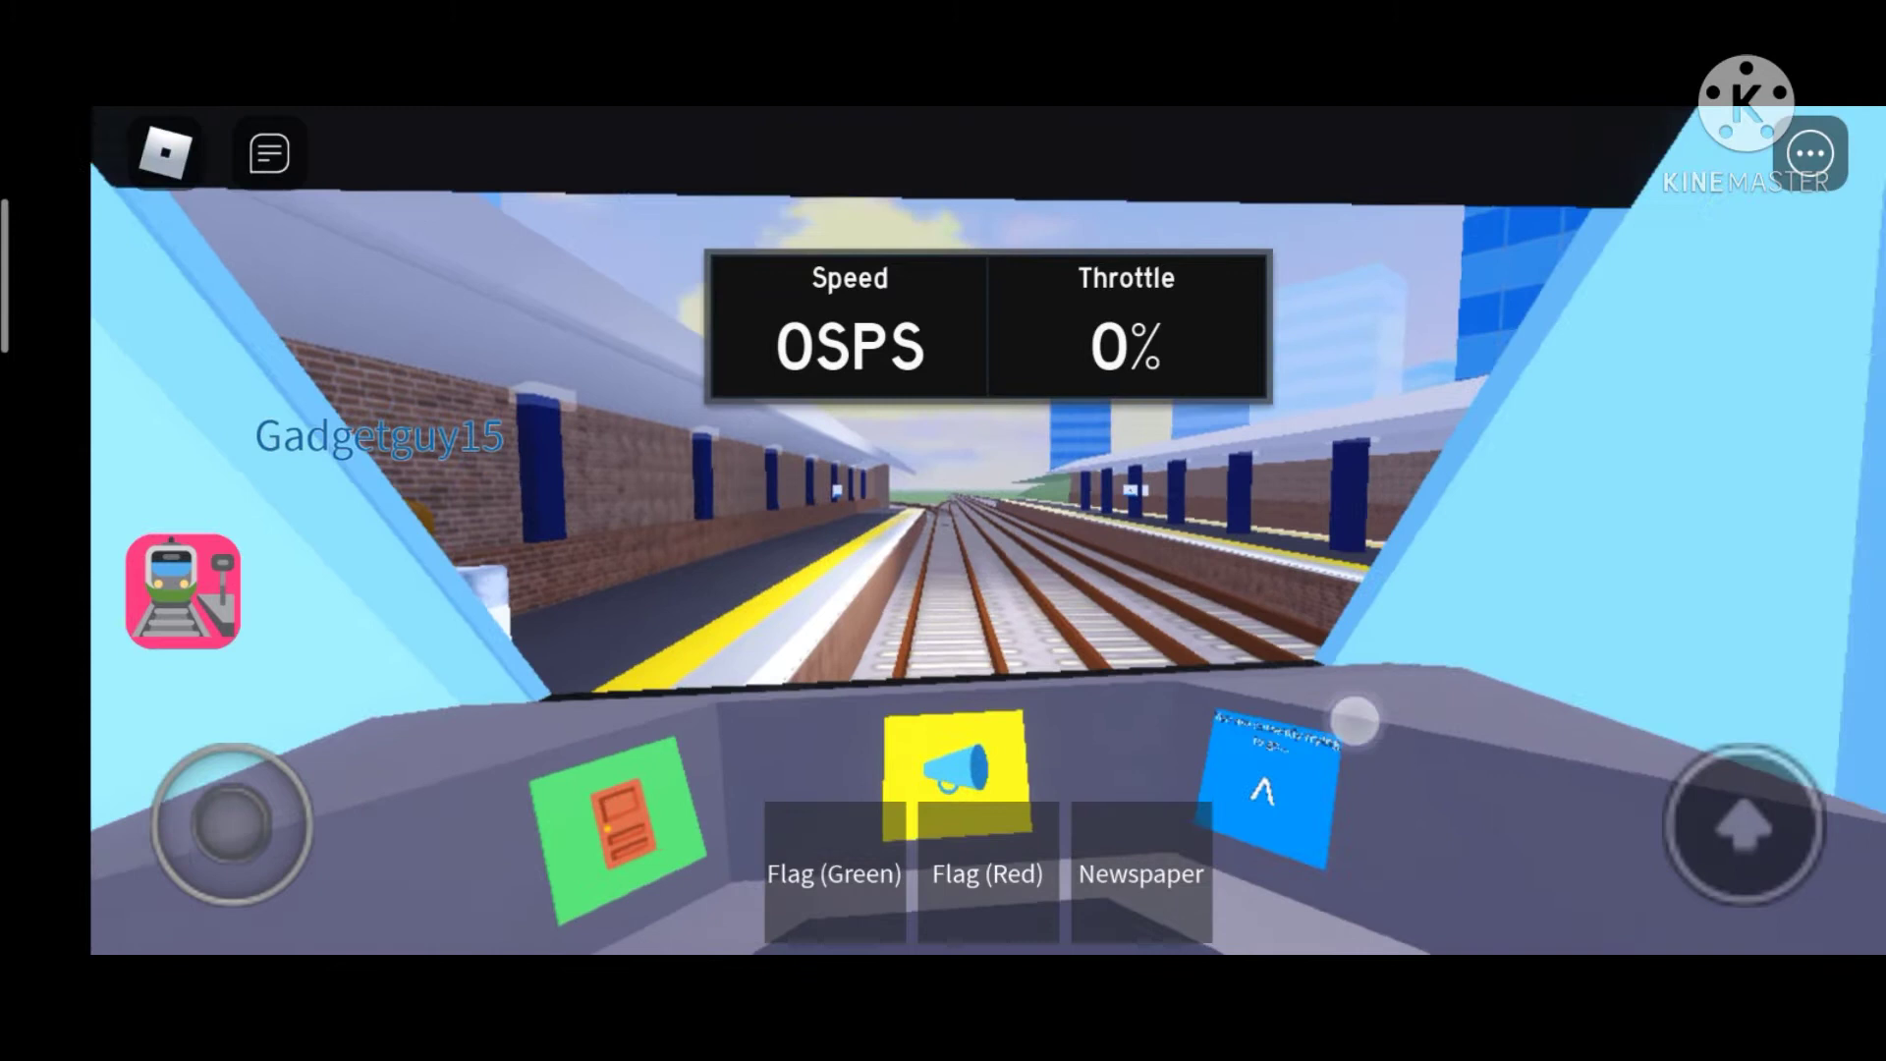
{"action": "left_click", "coordinate": [1742, 825]}
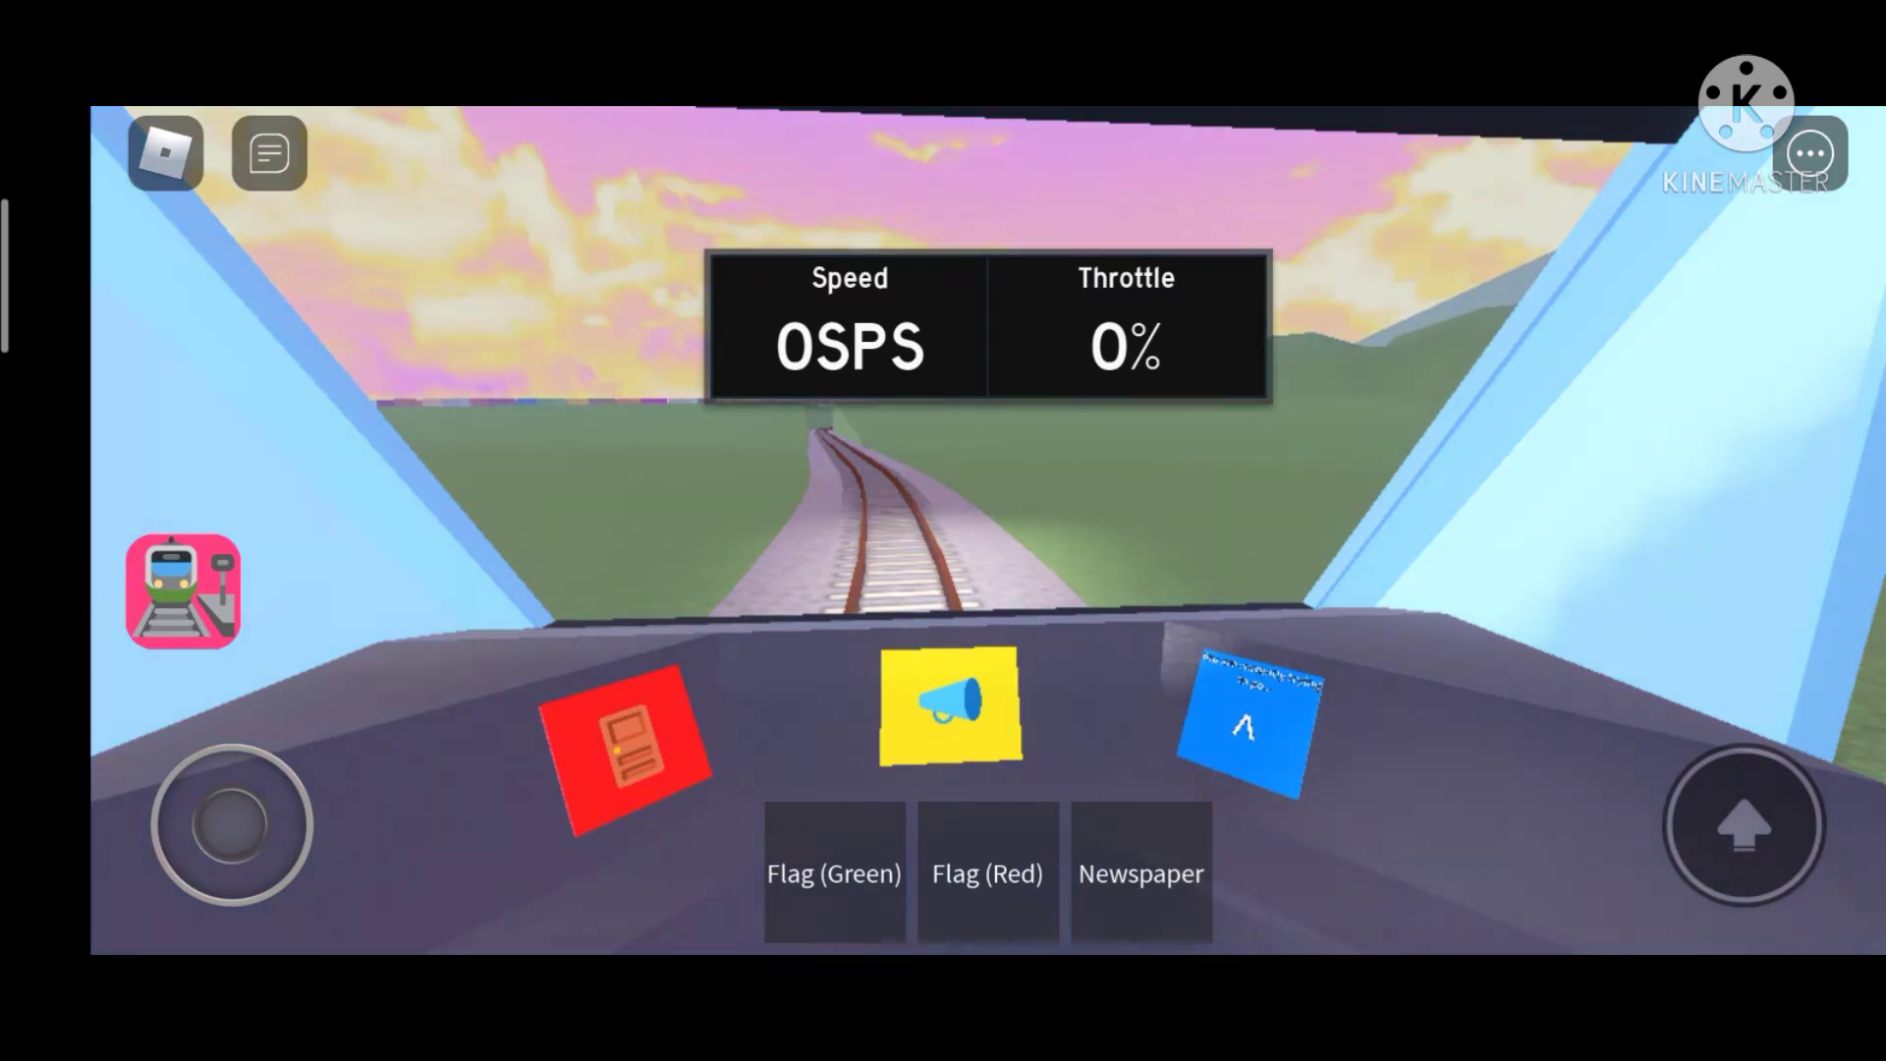
Raise the throttle to keep driving along the single countryside track.
{"action": "left_click", "coordinate": [1743, 823]}
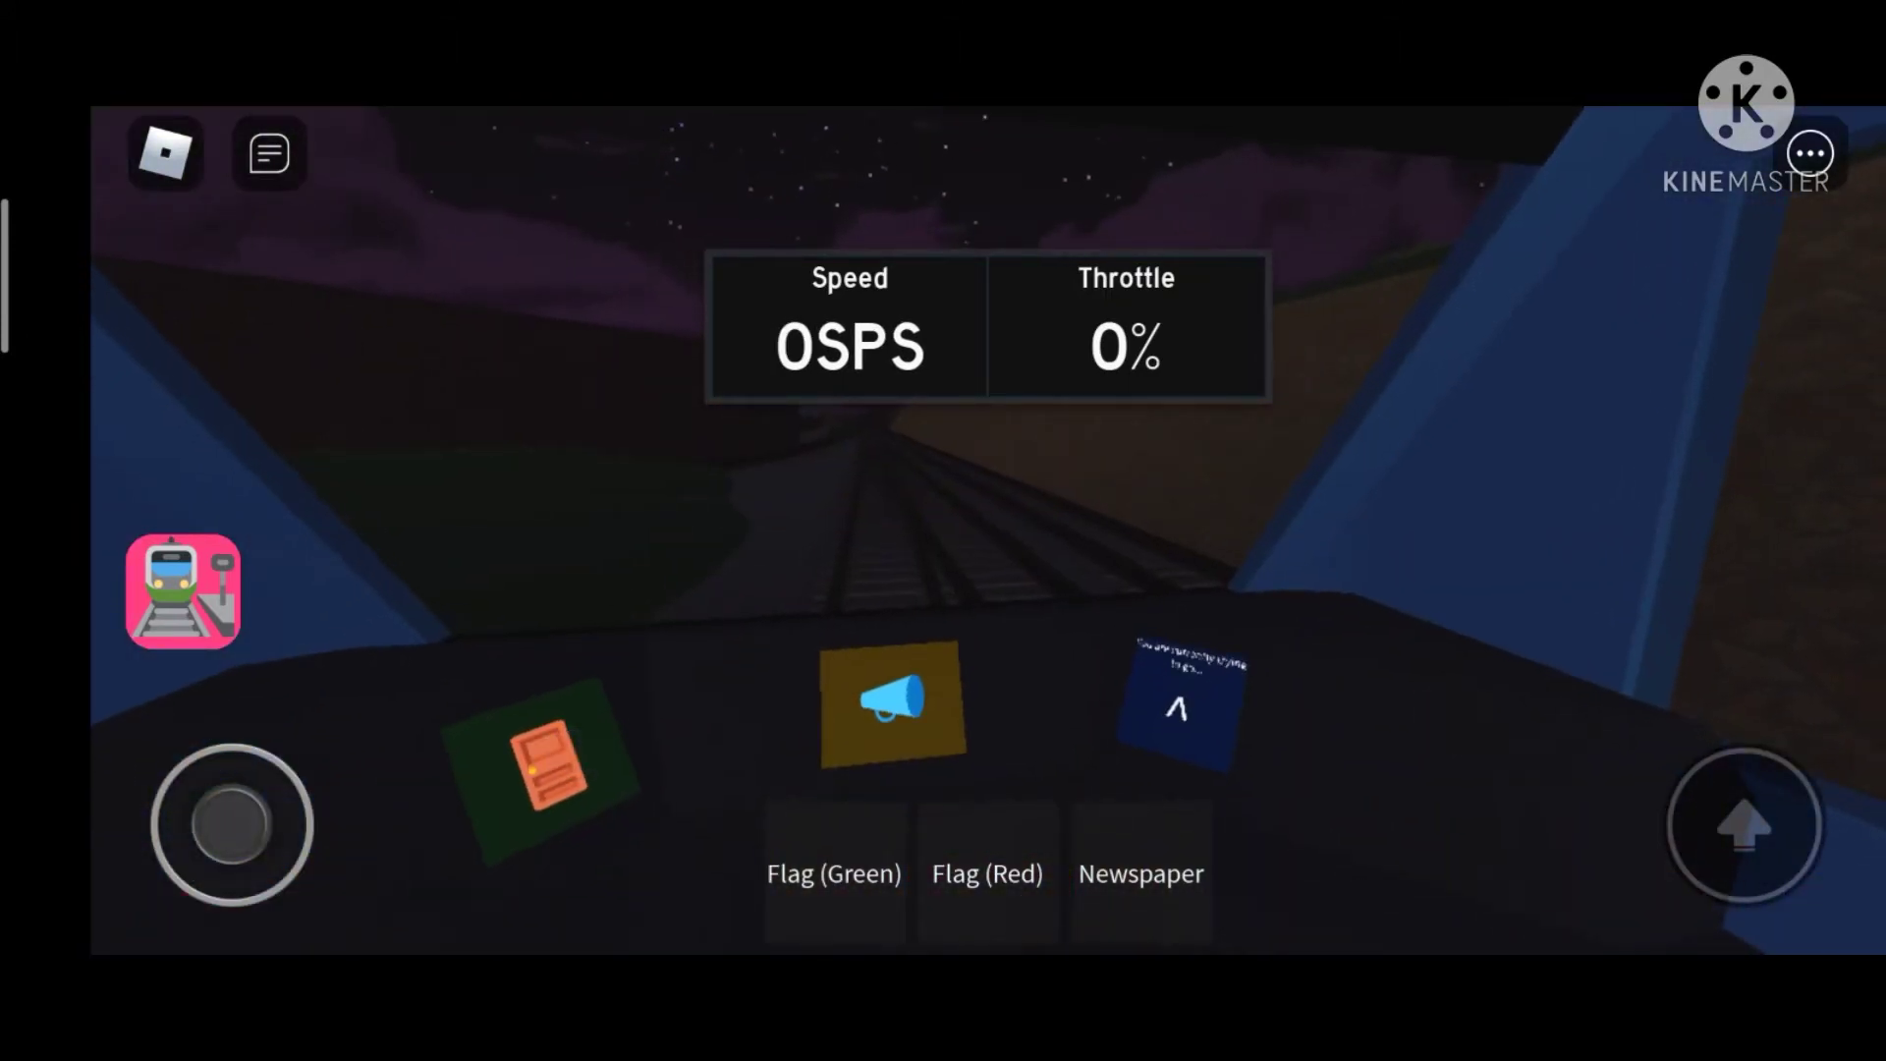
Drive through the night section to a lit station platform.
{"action": "left_click", "coordinate": [551, 768]}
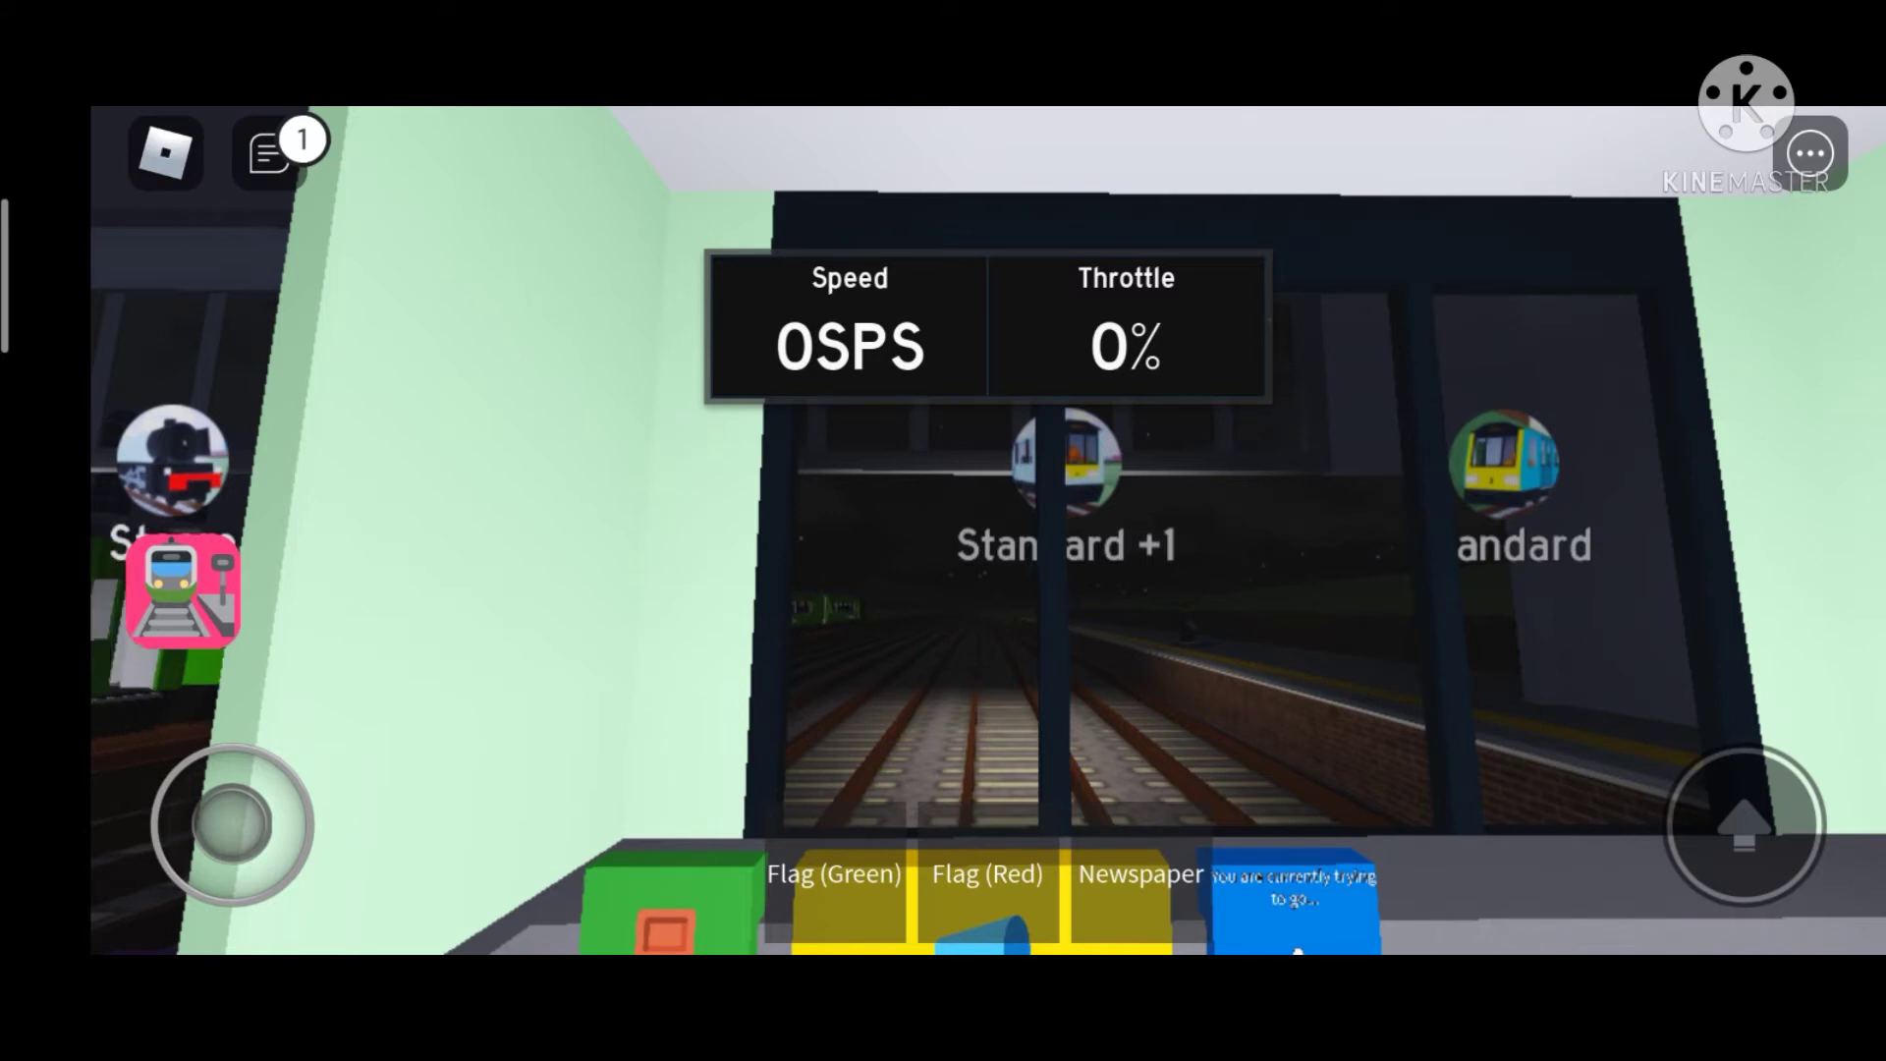
Pick a train option to spawn into a cab at the sunlit platform.
{"action": "left_click", "coordinate": [1743, 821]}
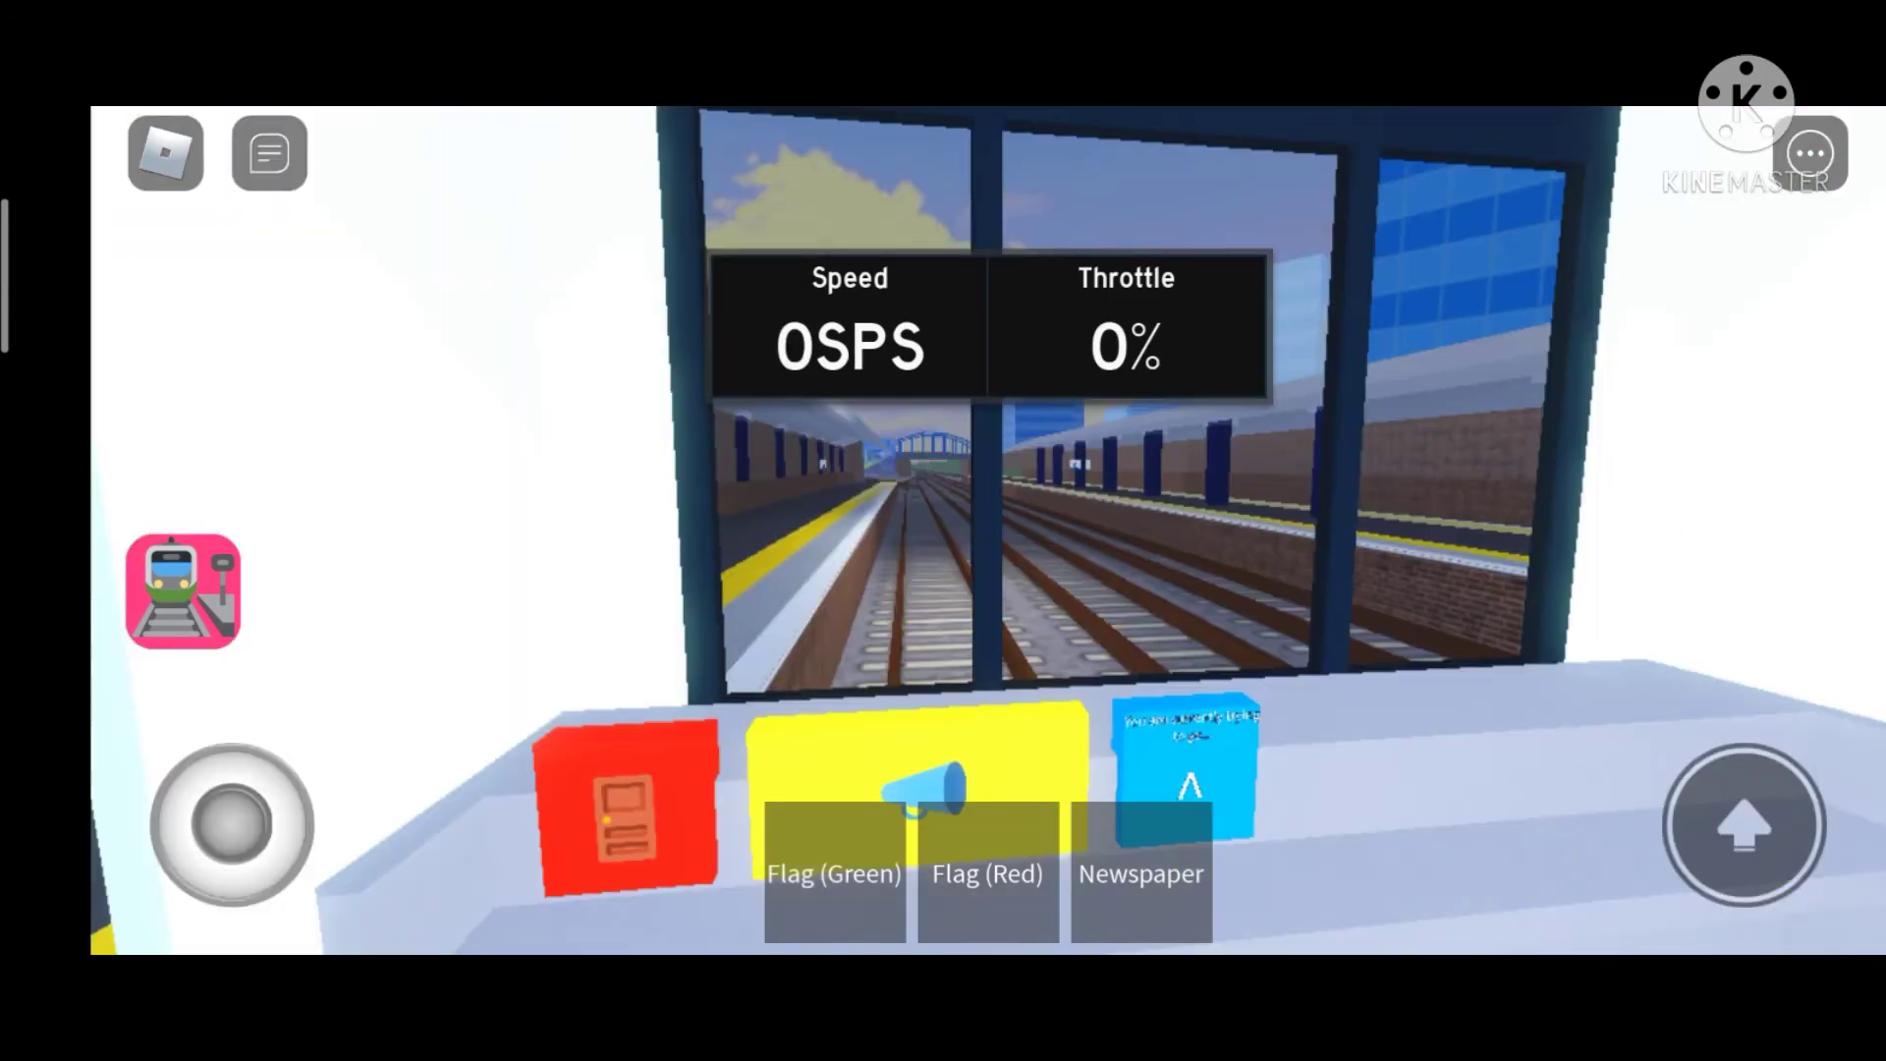
Nudge the throttle, then close and reopen the train doors.
{"action": "left_click", "coordinate": [1740, 825]}
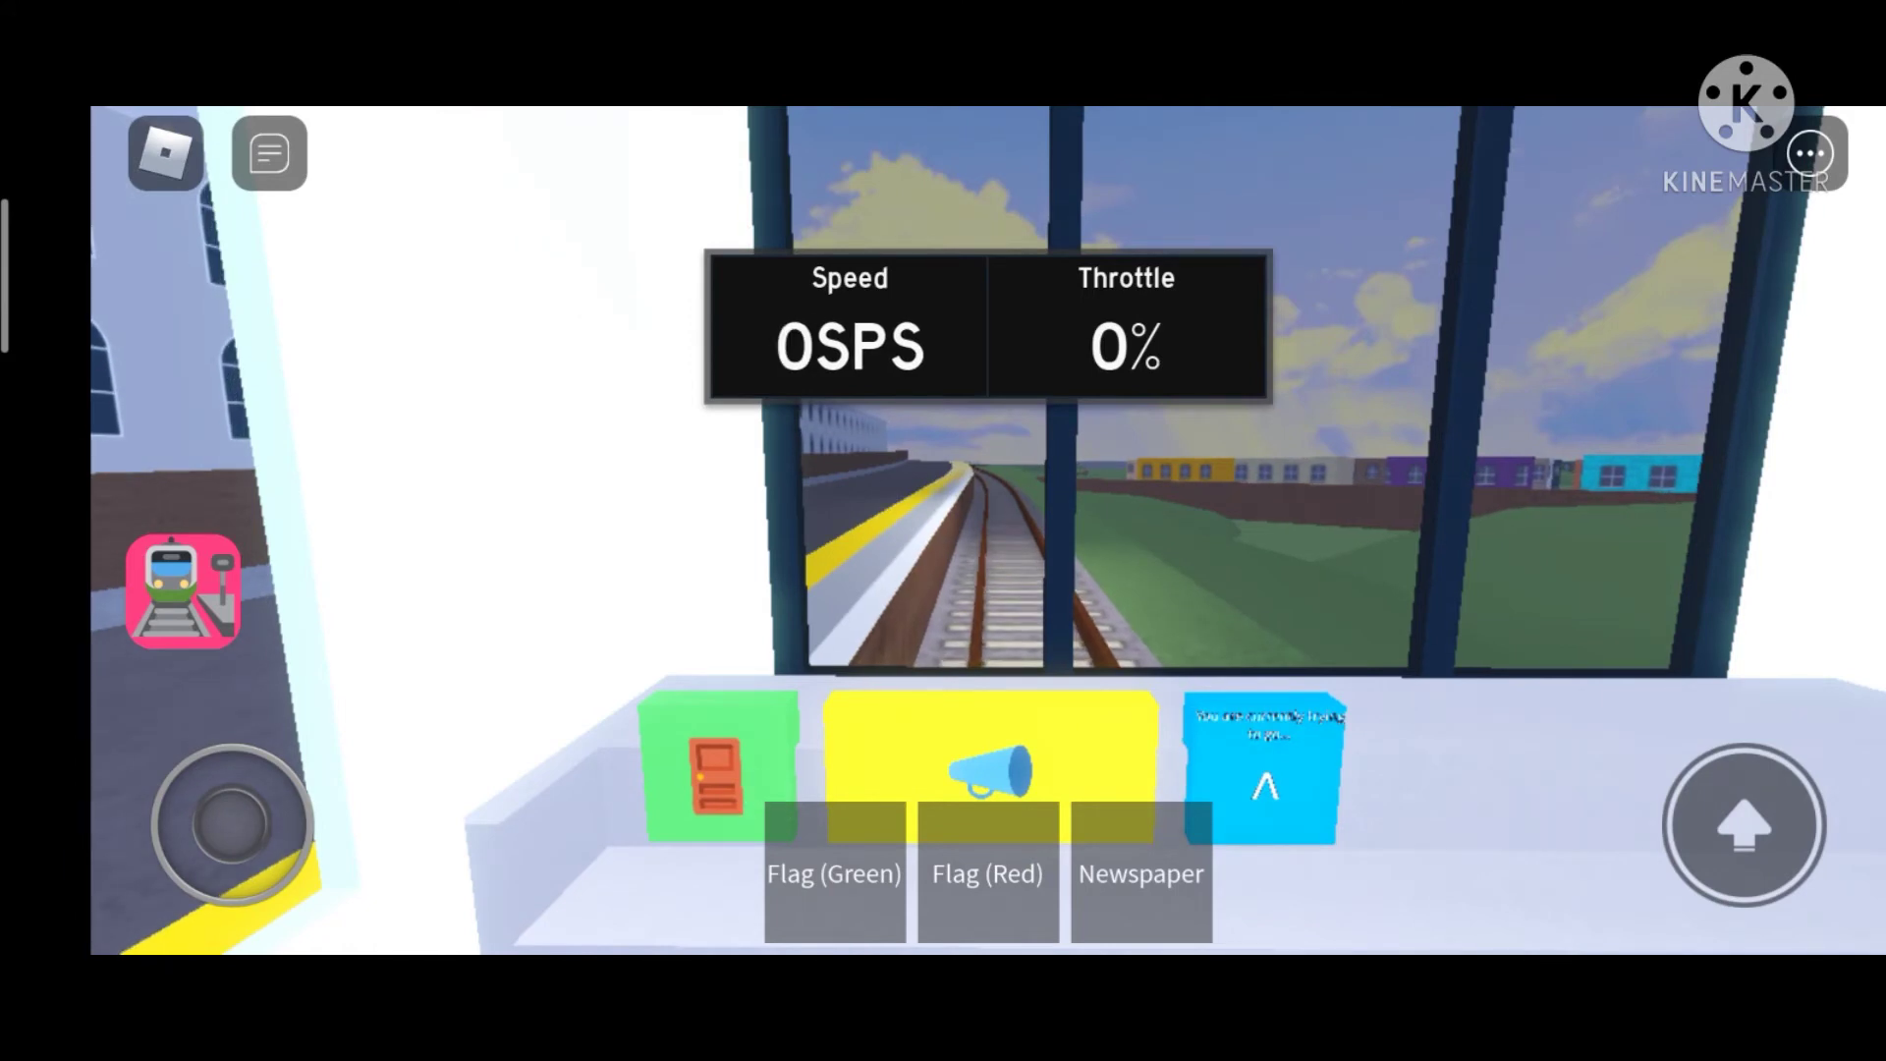
{"action": "left_click", "coordinate": [716, 767]}
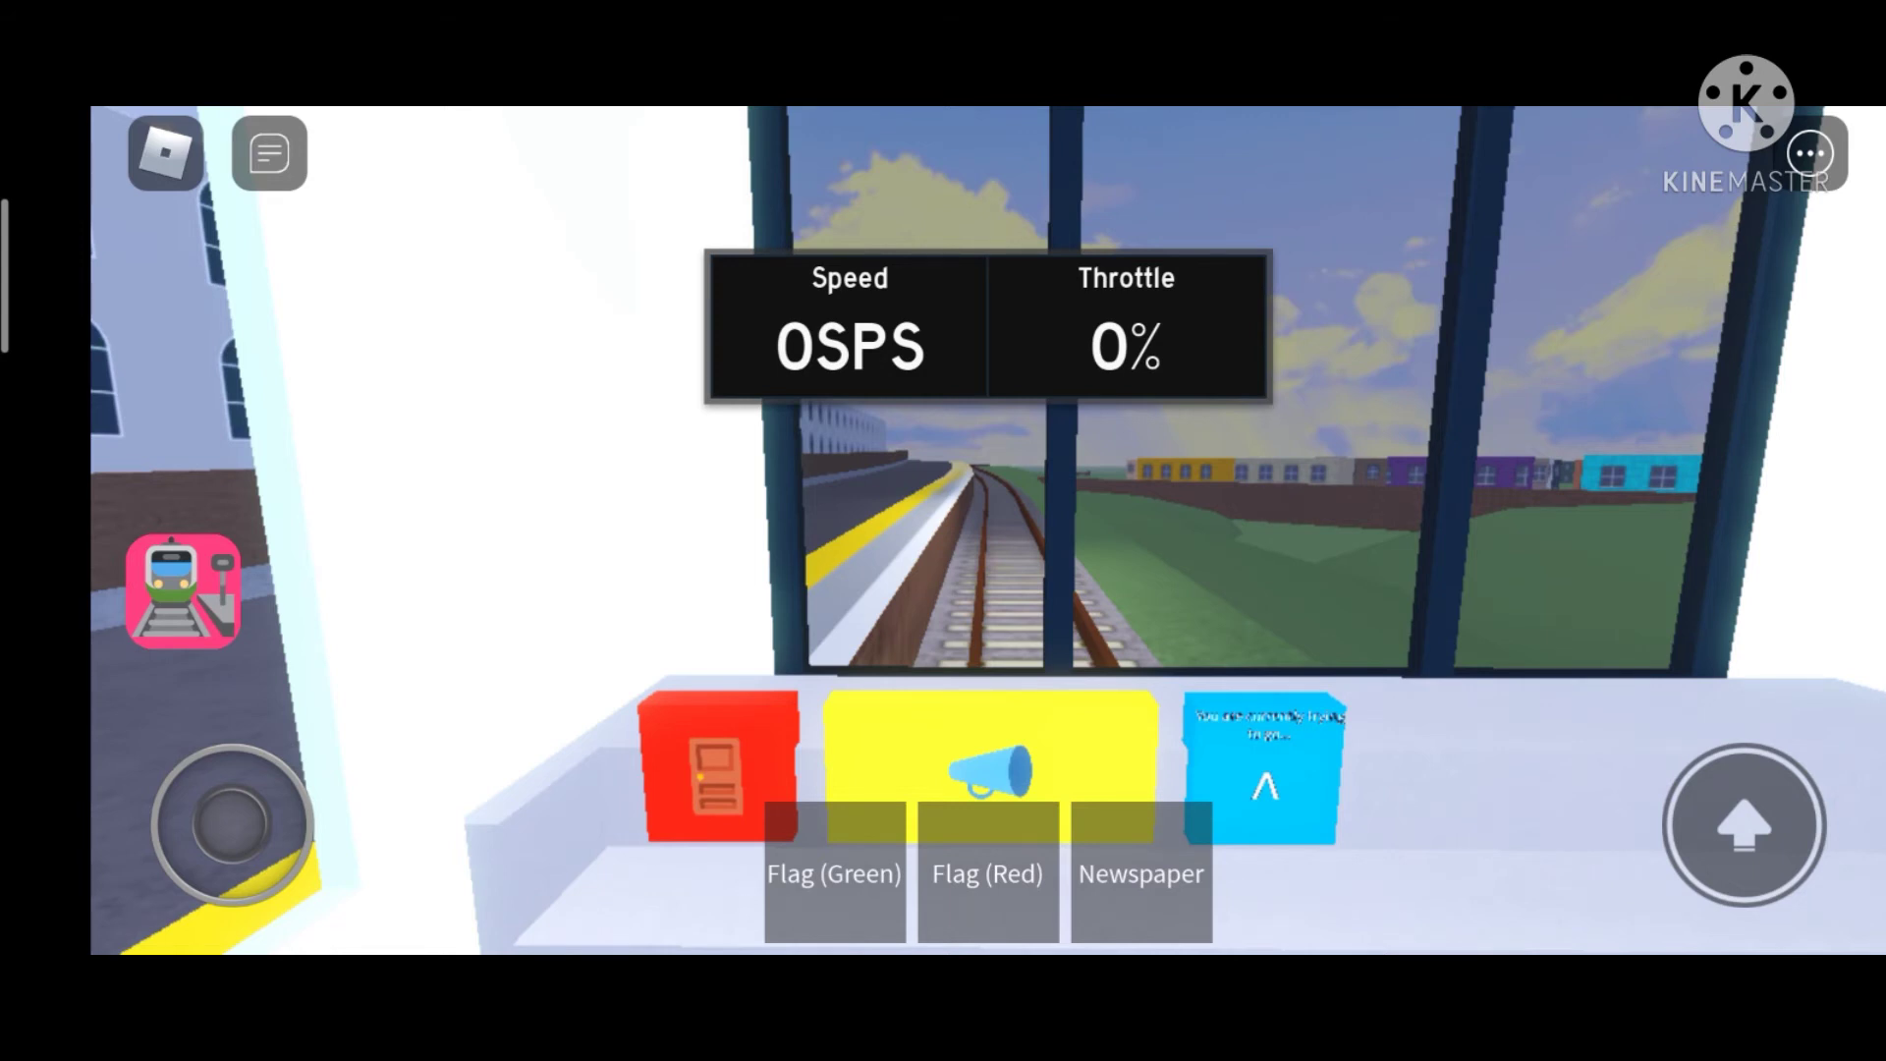
{"action": "left_click", "coordinate": [717, 770]}
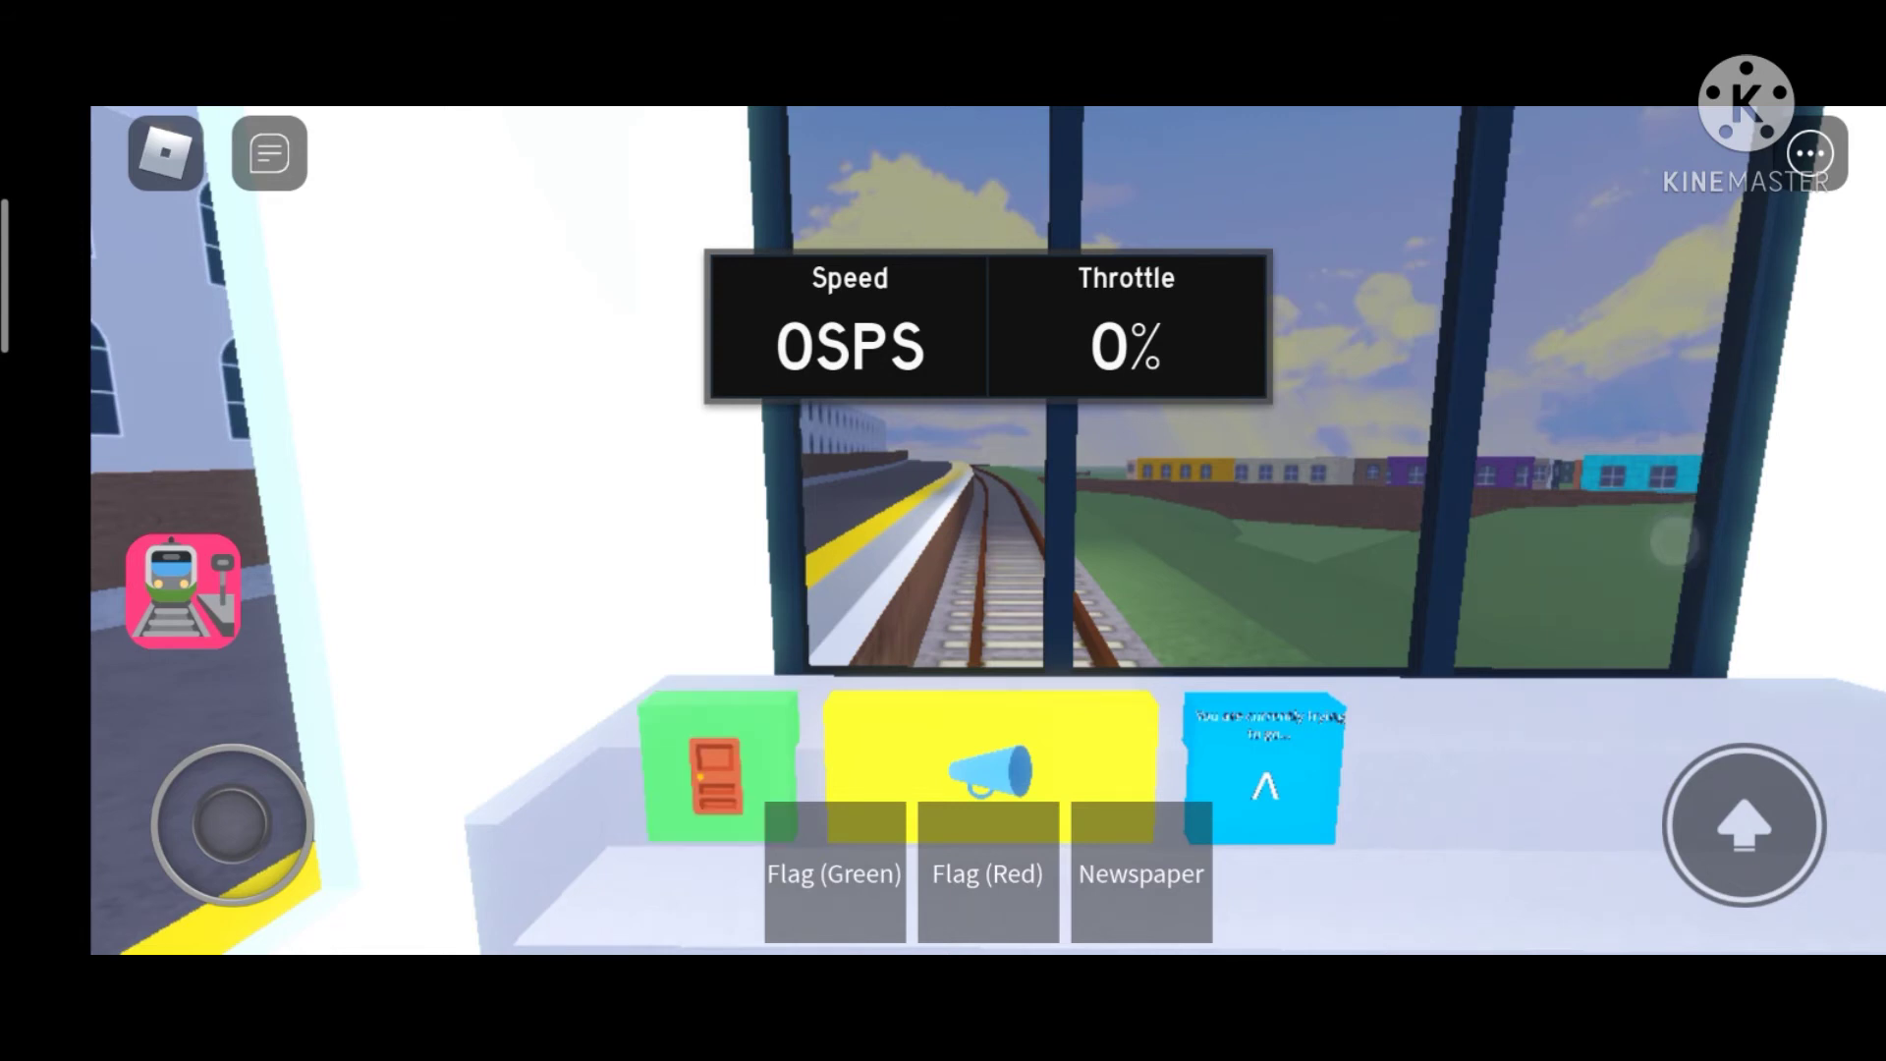